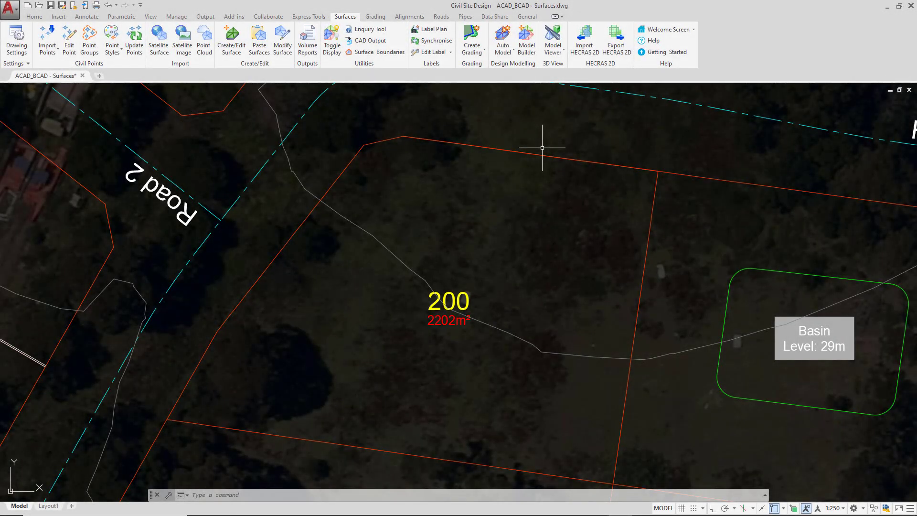
mouse_move(552, 36)
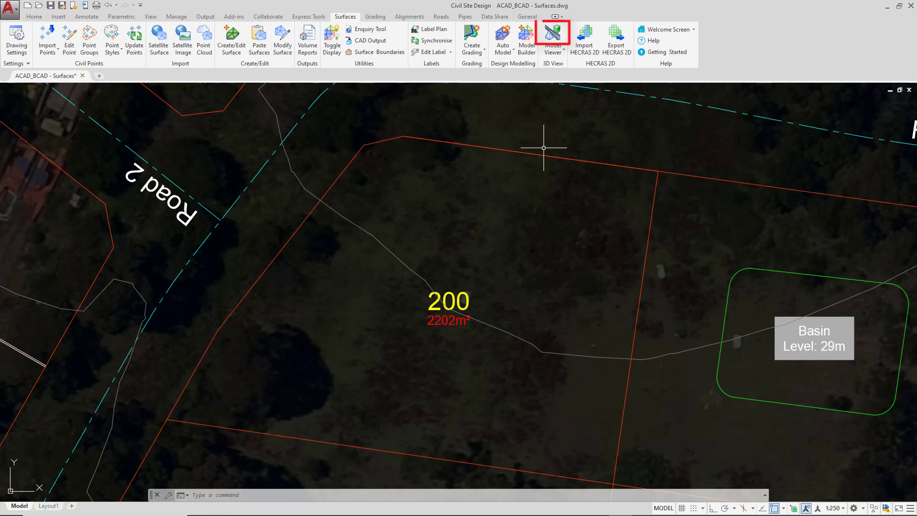
mouse_move(552, 35)
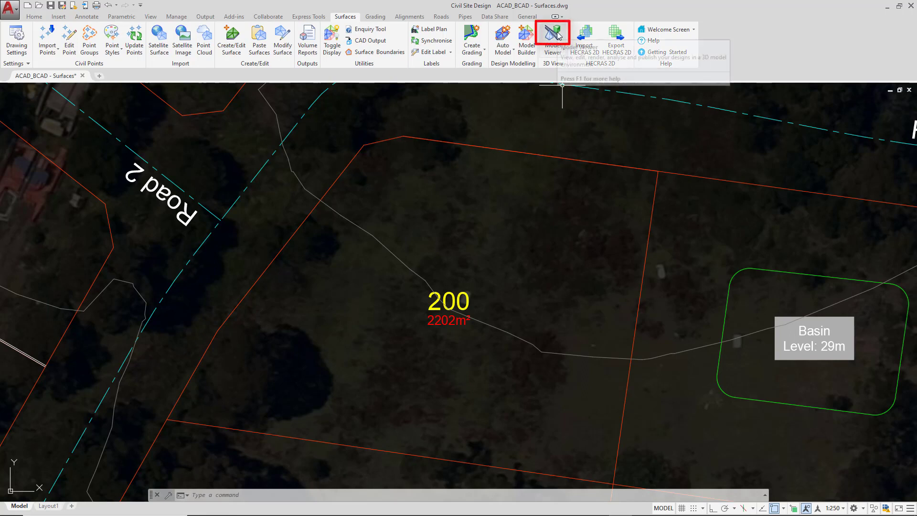
mouse_move(449, 24)
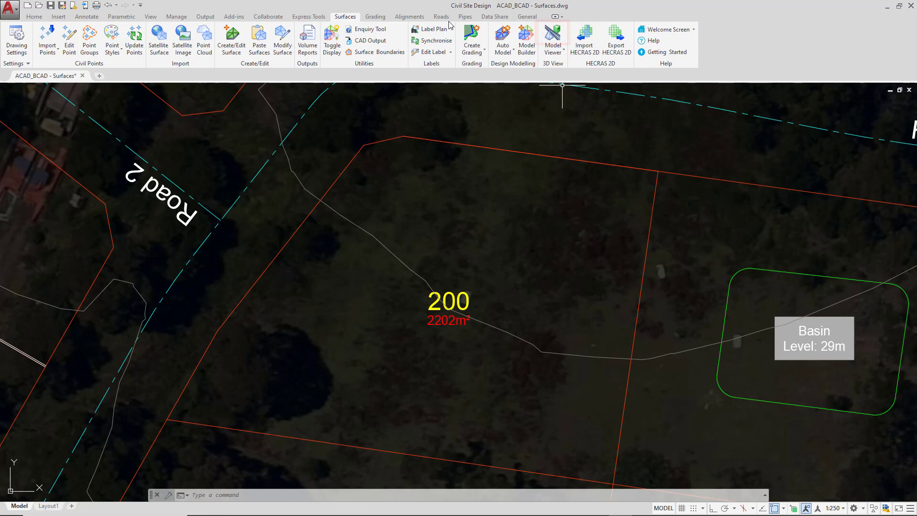
Turn off Primary Design display, keeping base surface NS shown in Grass style
left_click(441, 16)
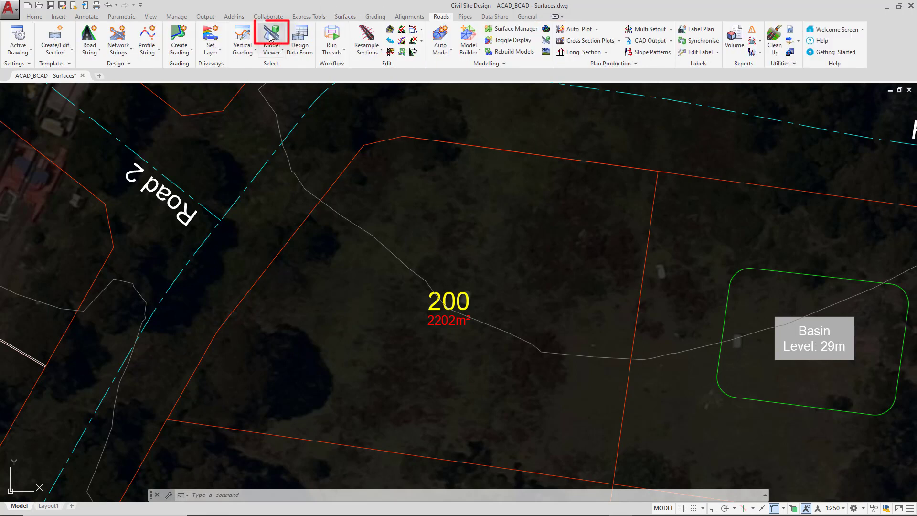
mouse_move(271, 34)
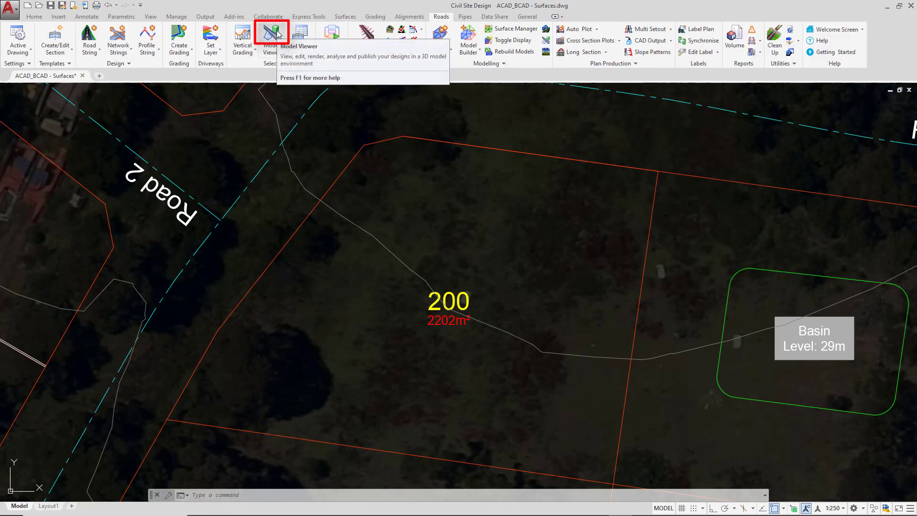
left_click(345, 16)
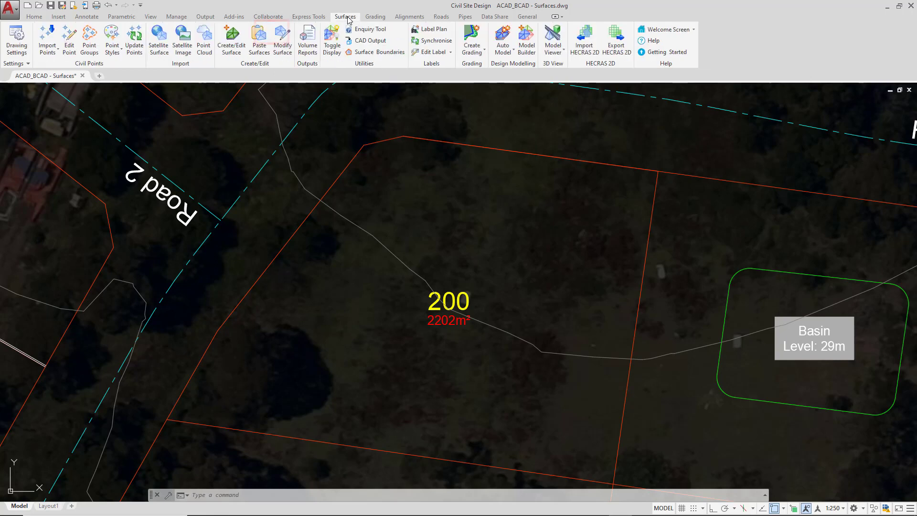
mouse_move(552, 37)
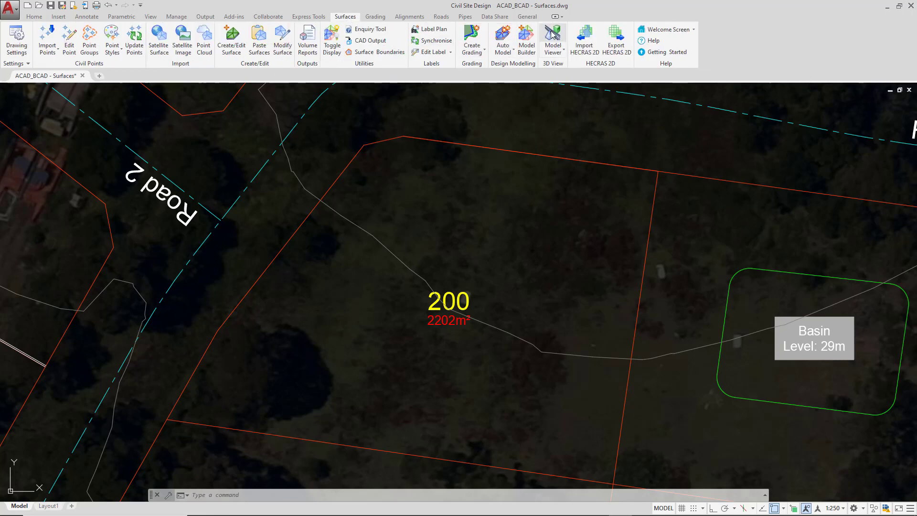
left_click(332, 37)
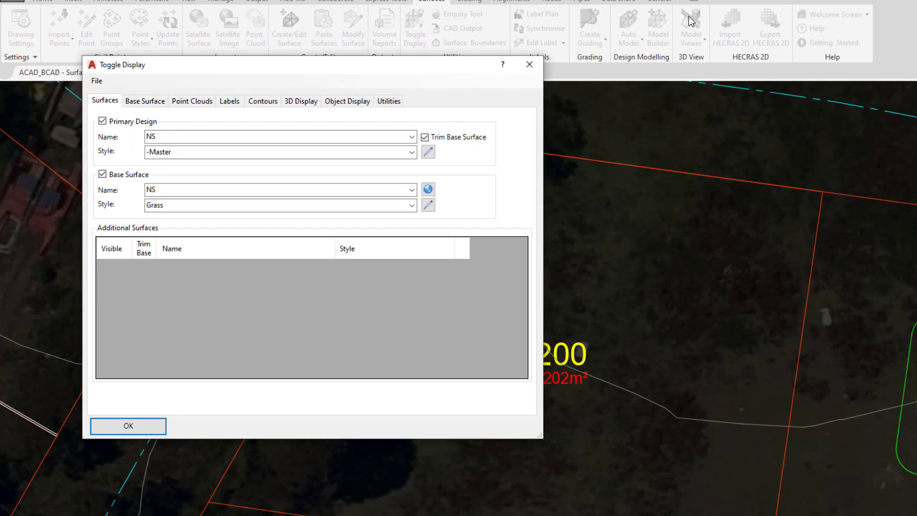
mouse_move(322, 22)
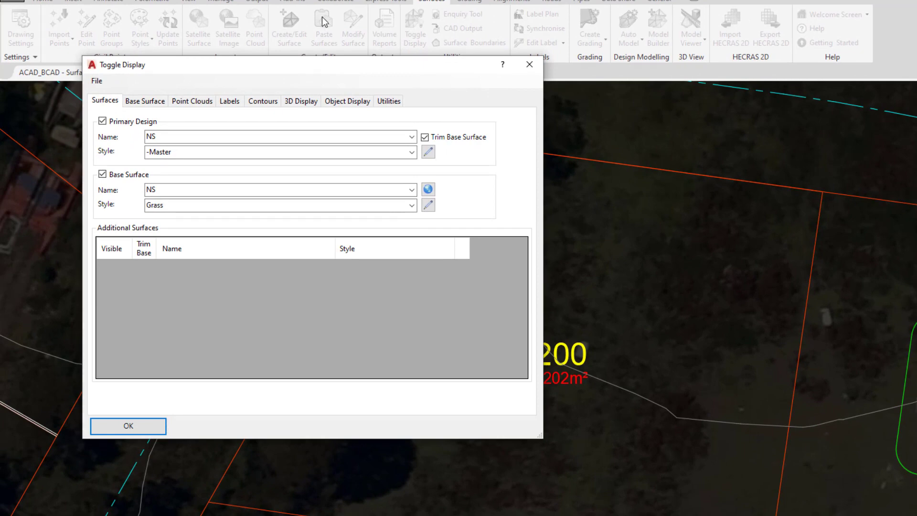
left_click(102, 121)
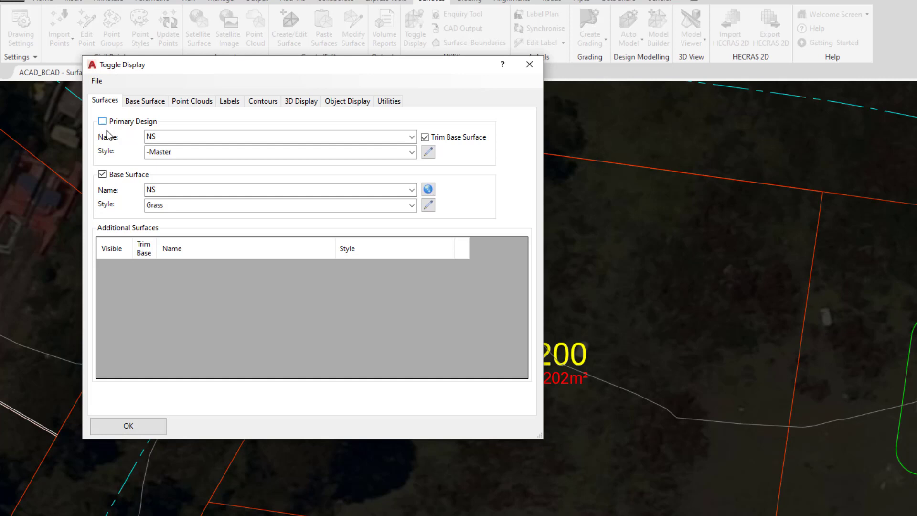
left_click(102, 121)
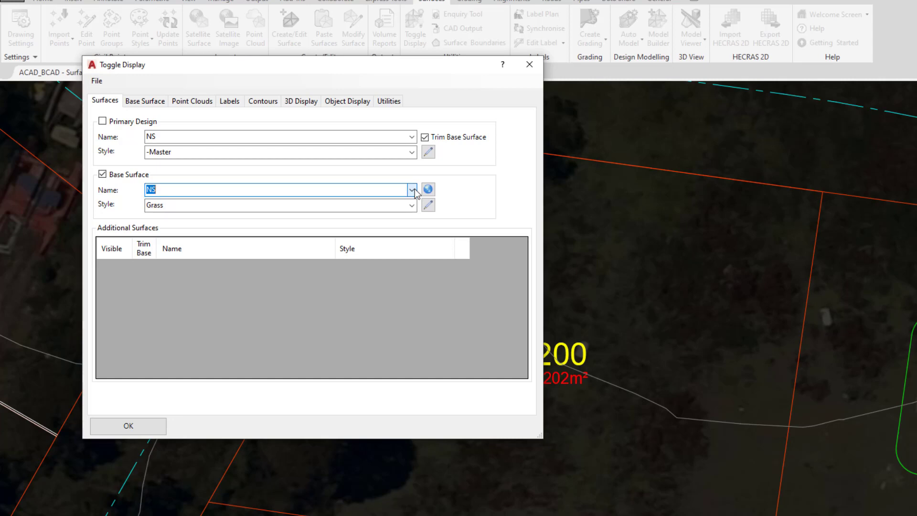
left_click(411, 205)
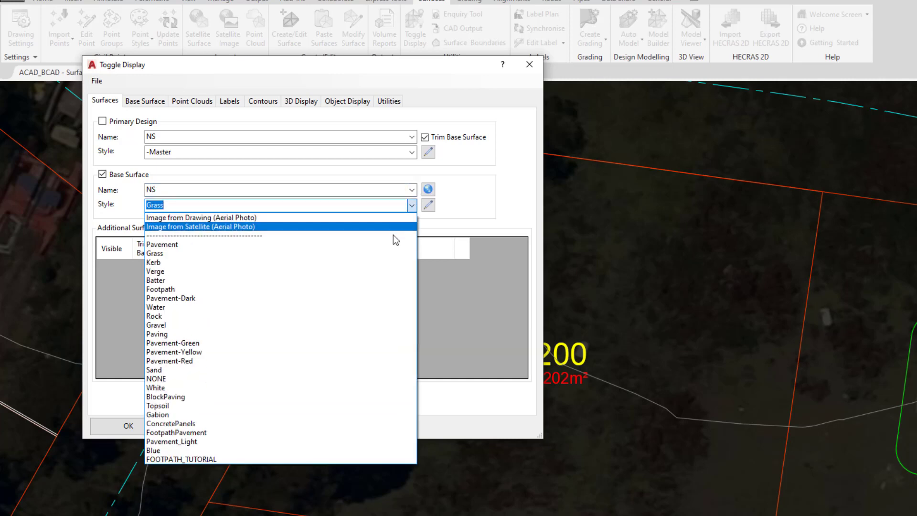
mouse_move(369, 271)
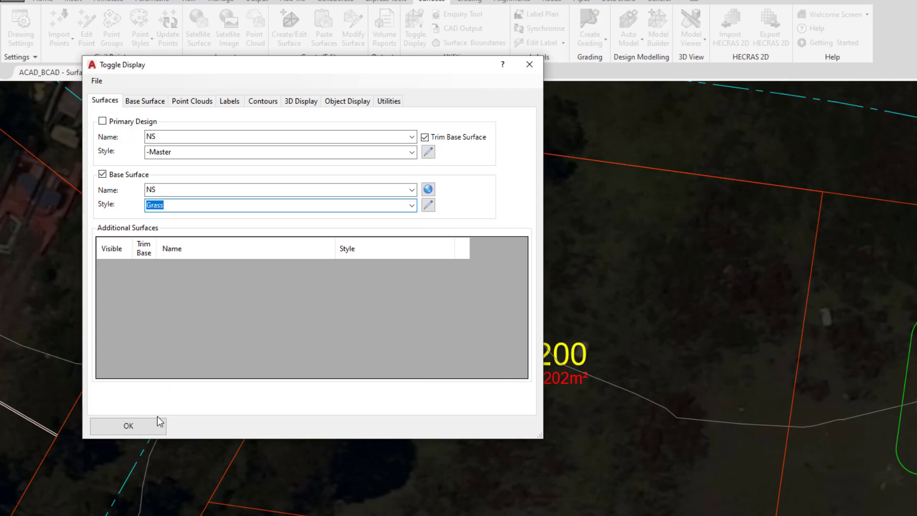
left_click(127, 425)
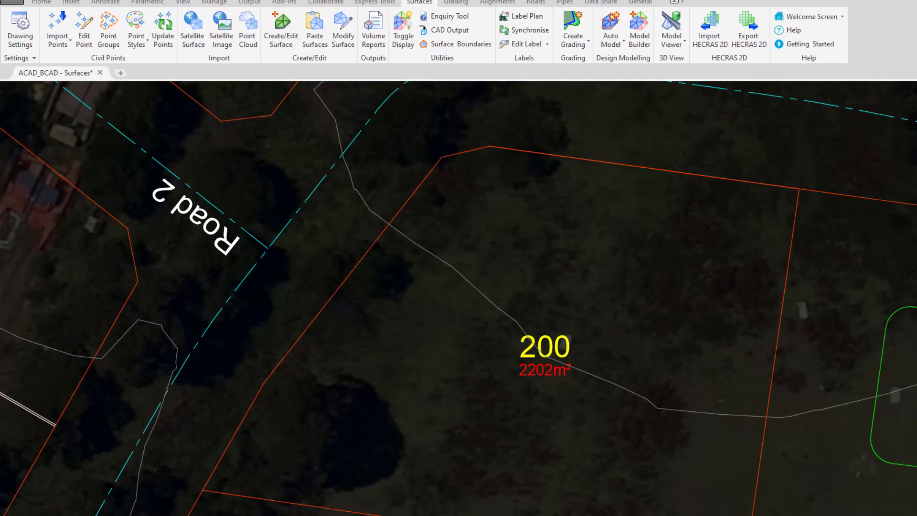
Launch Model Viewer to render base surface NS as 3D terrain
left_click(672, 28)
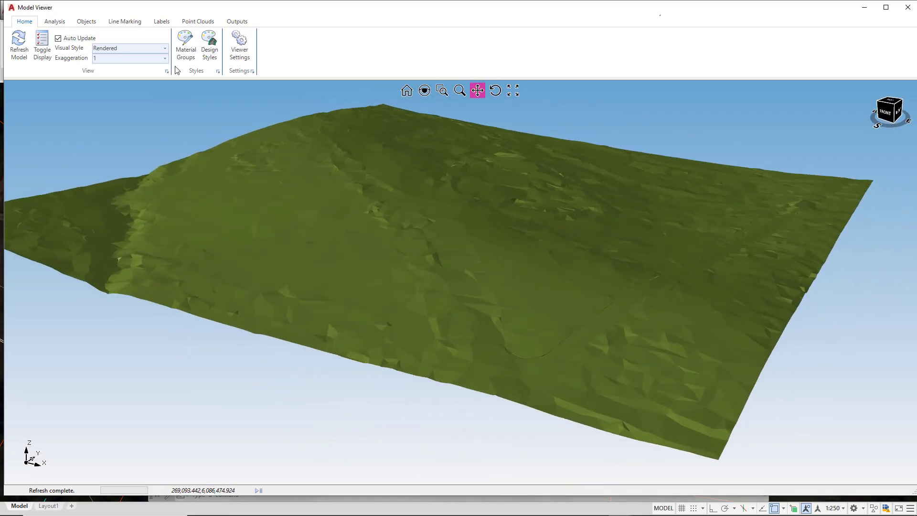
left_click(165, 47)
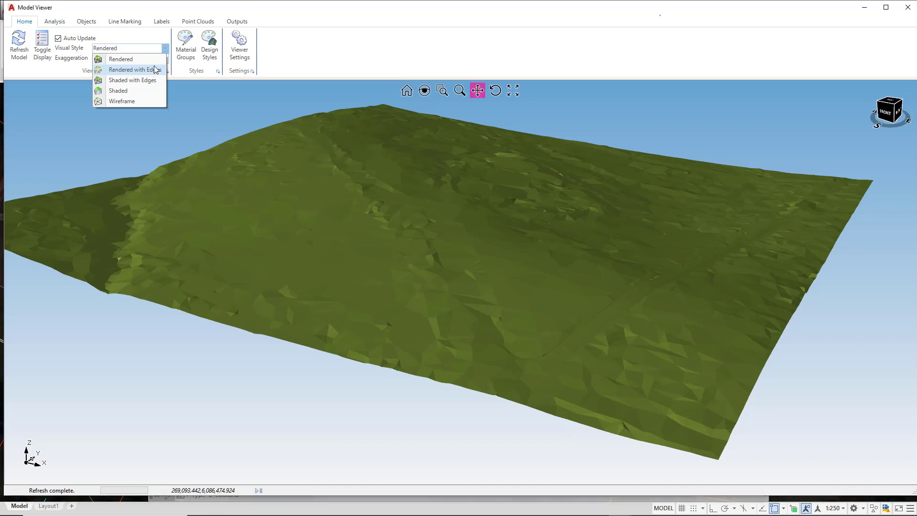
left_click(133, 70)
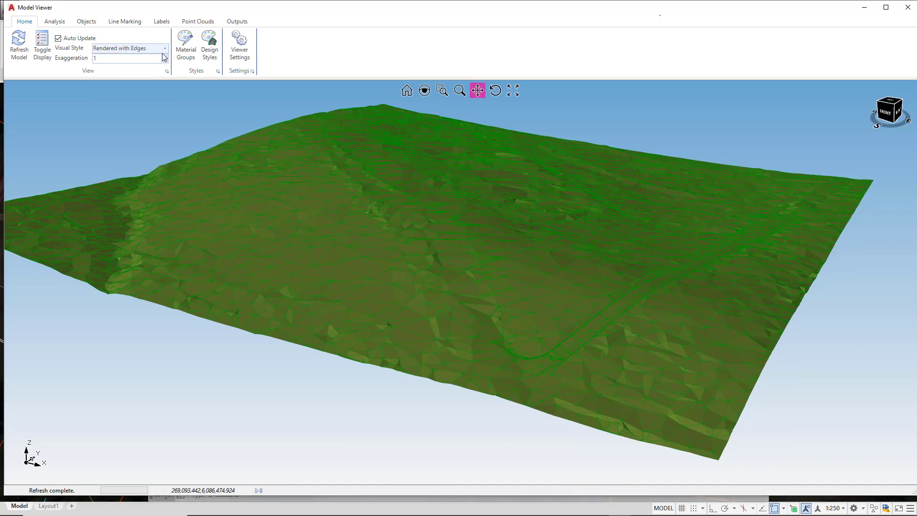
left_click(165, 48)
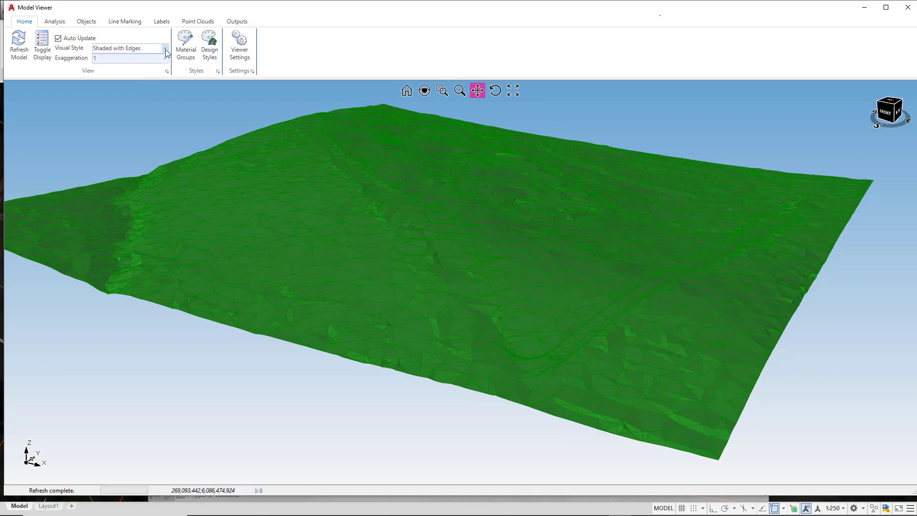
left_click(165, 48)
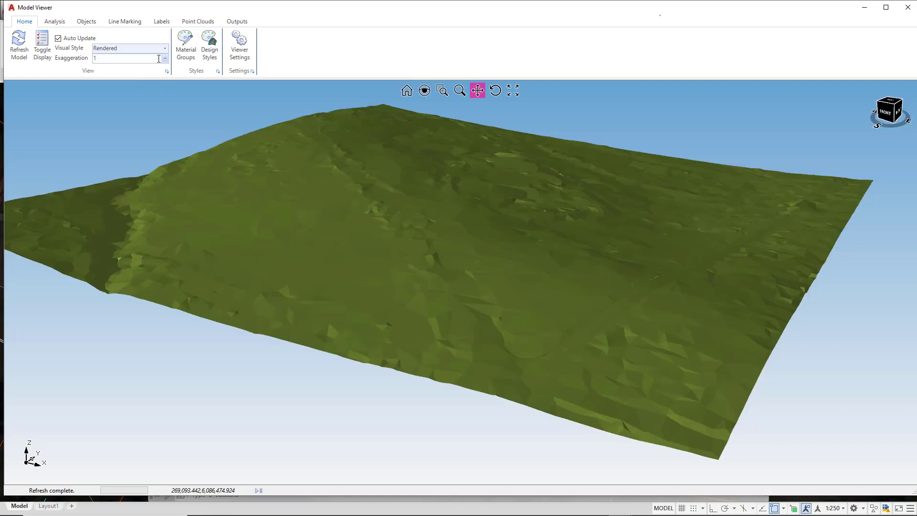
Try vertical exaggeration at 10 and 5, then set it back to 1
left_click(165, 57)
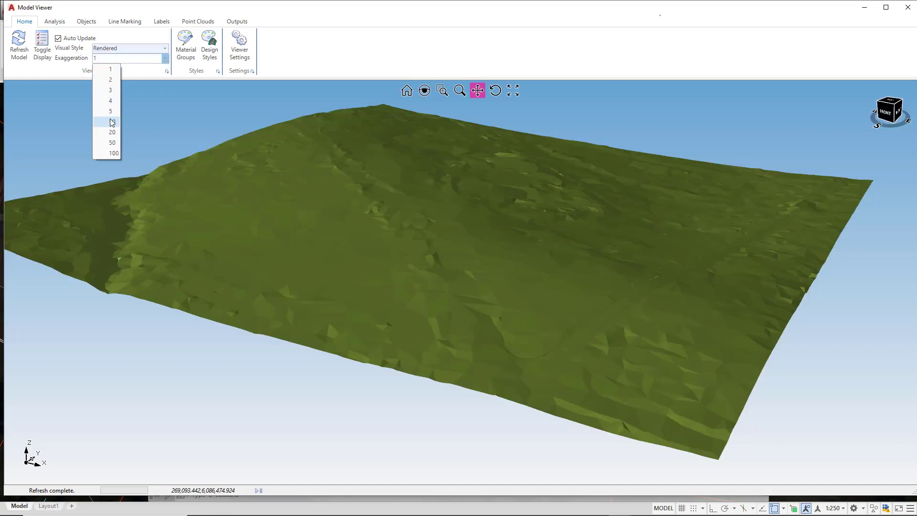
left_click(112, 121)
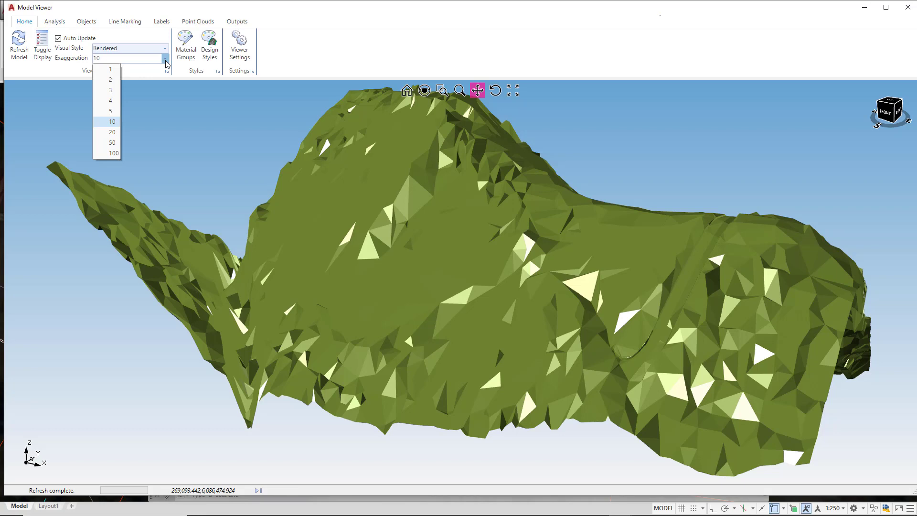
mouse_move(110, 111)
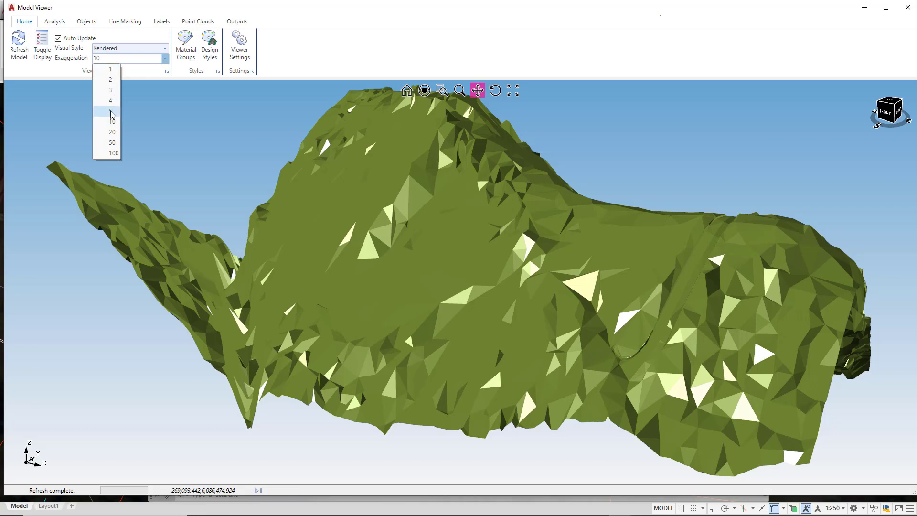
left_click(110, 111)
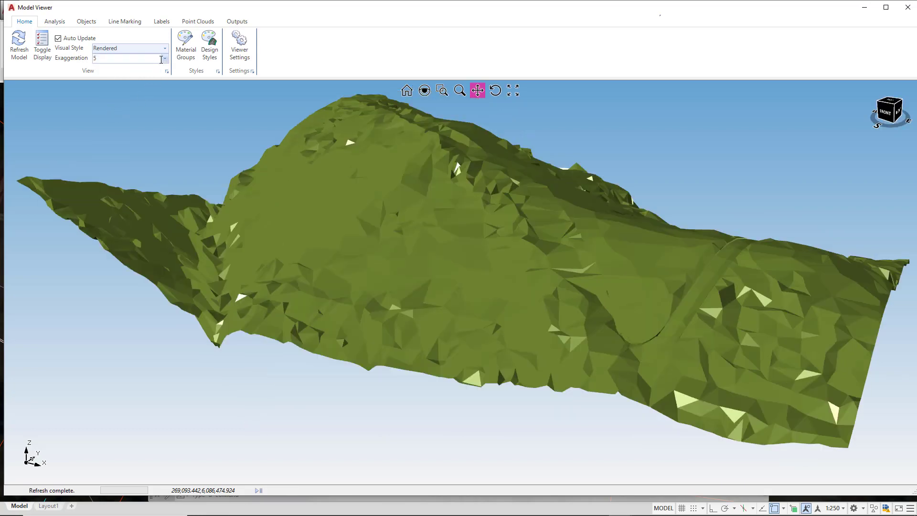
left_click(164, 58)
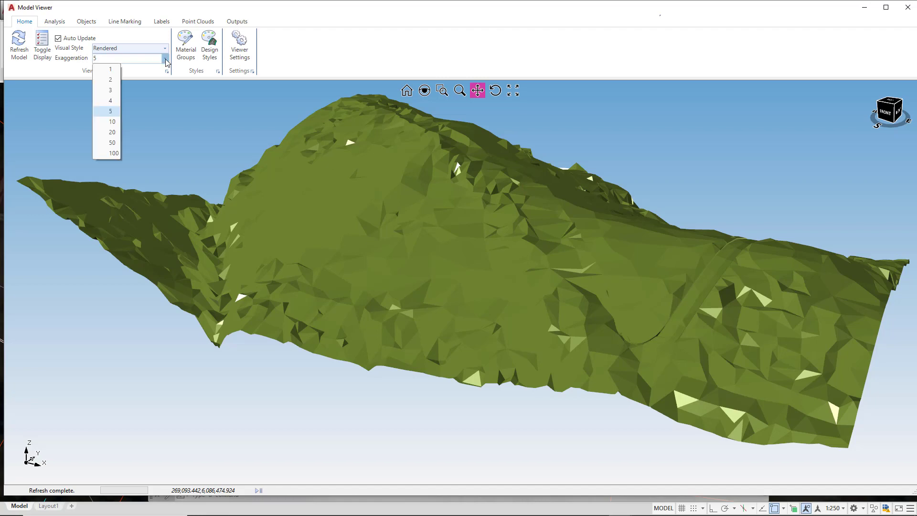
left_click(110, 68)
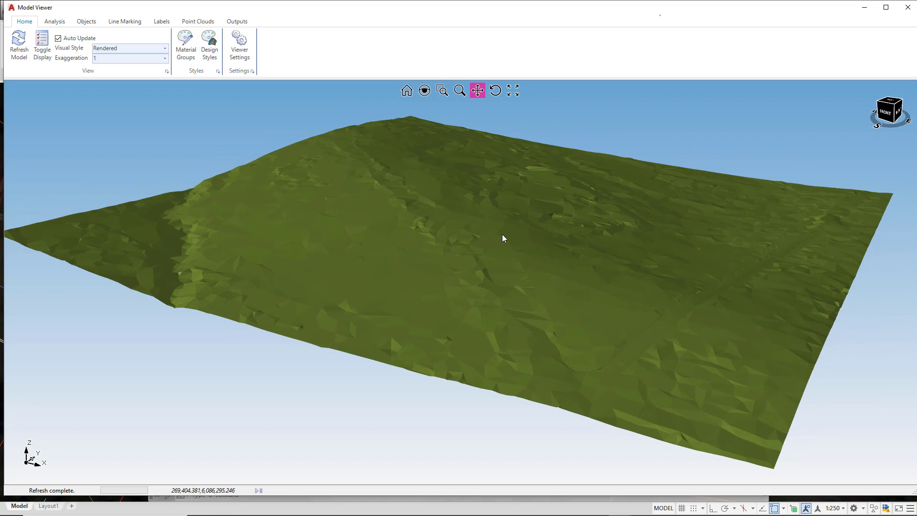
mouse_move(488, 245)
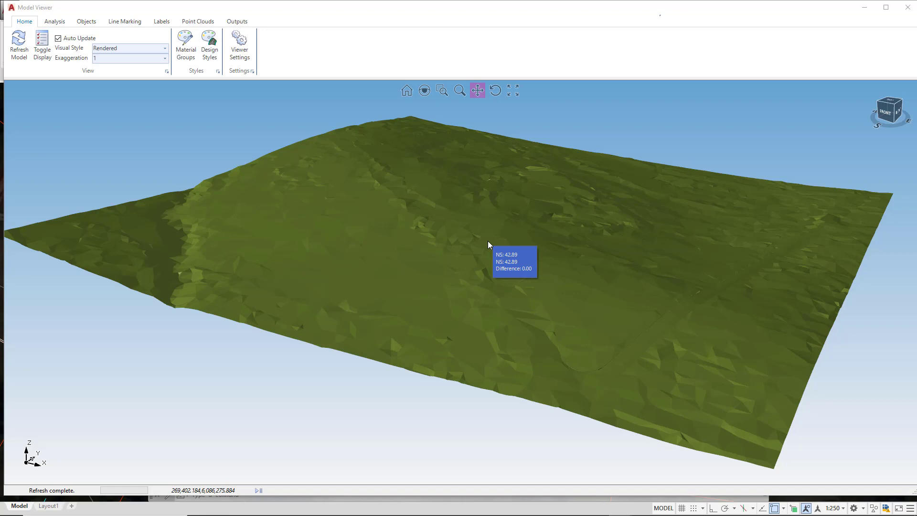
mouse_move(489, 245)
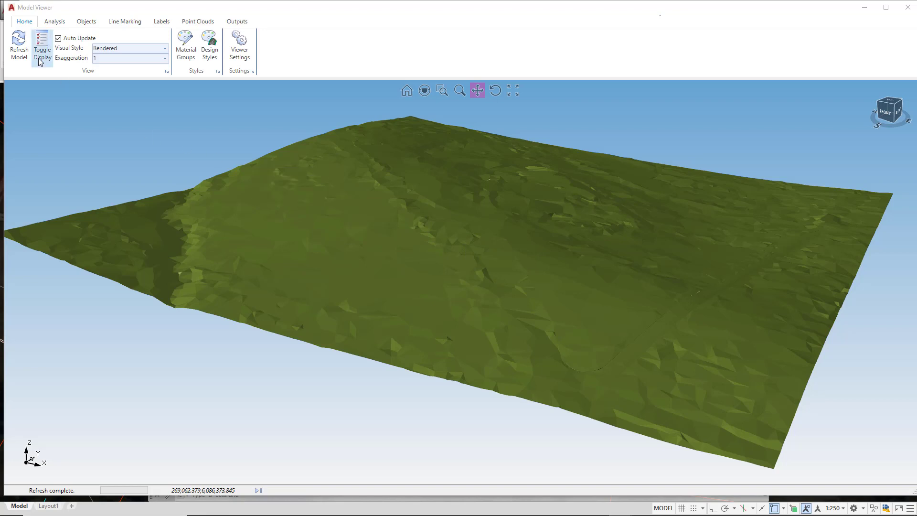
Set base surface NS style to Image from Drawing (Aerial Photo)
left_click(42, 47)
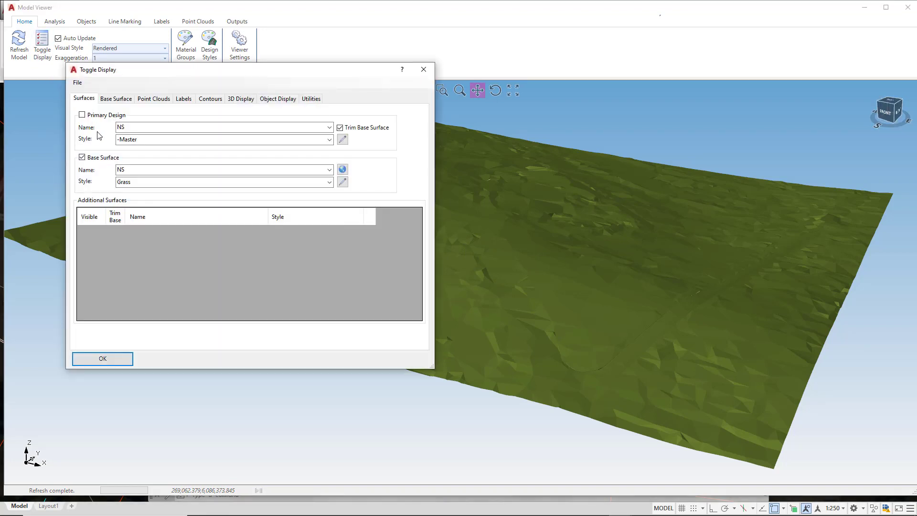
left_click(329, 182)
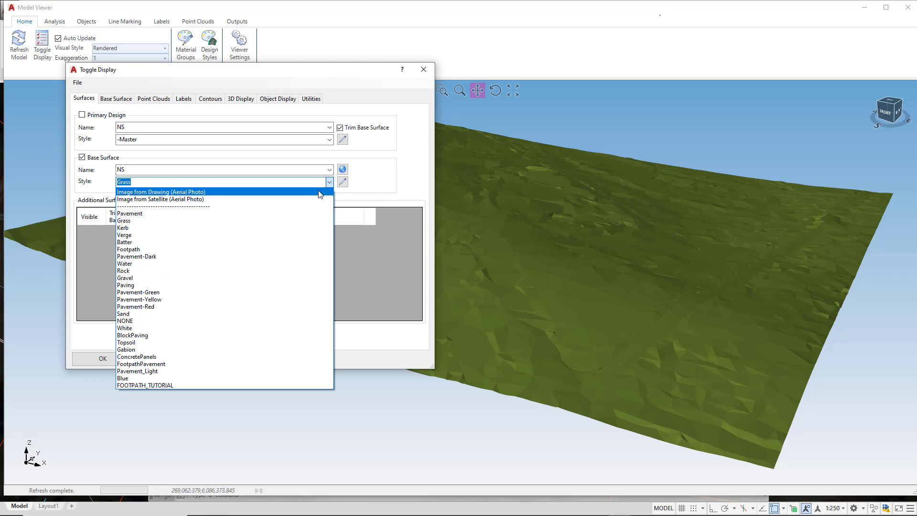
left_click(161, 192)
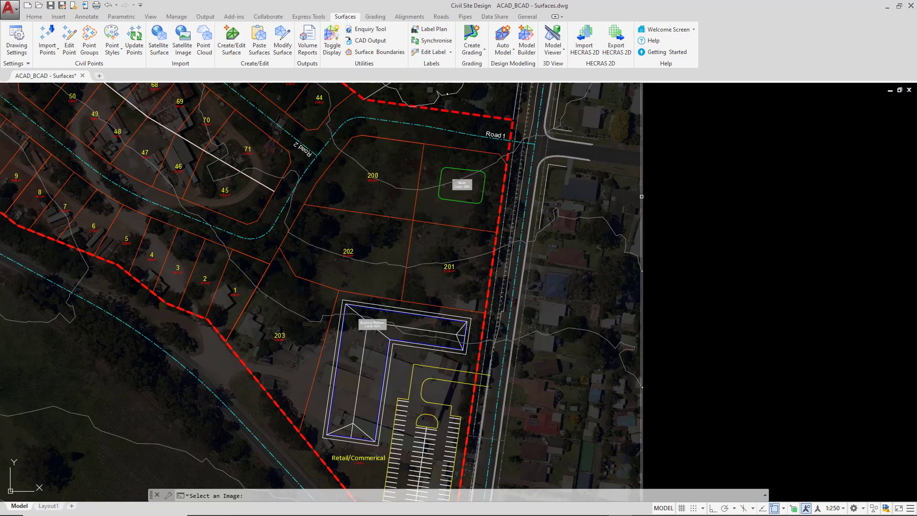
Pick the aerial photo in the drawing, accept its placement, and apply the display settings
left_click(552, 41)
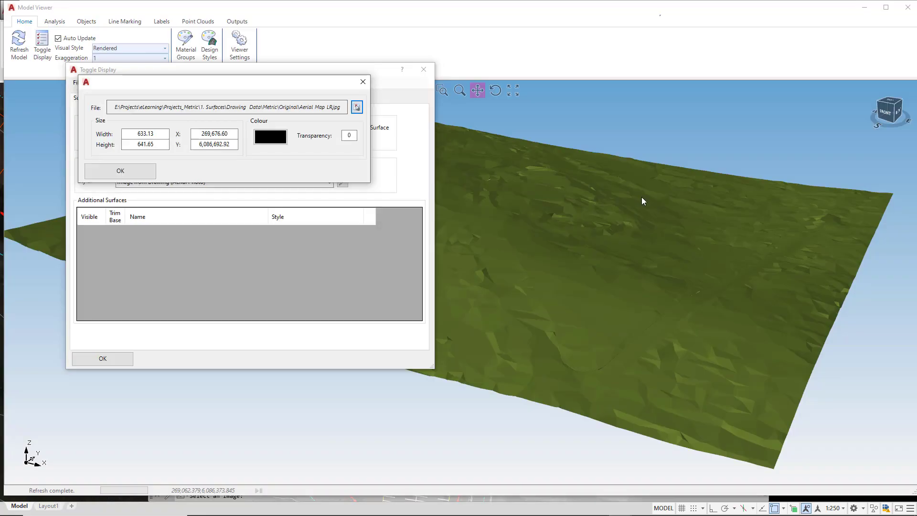
mouse_move(638, 201)
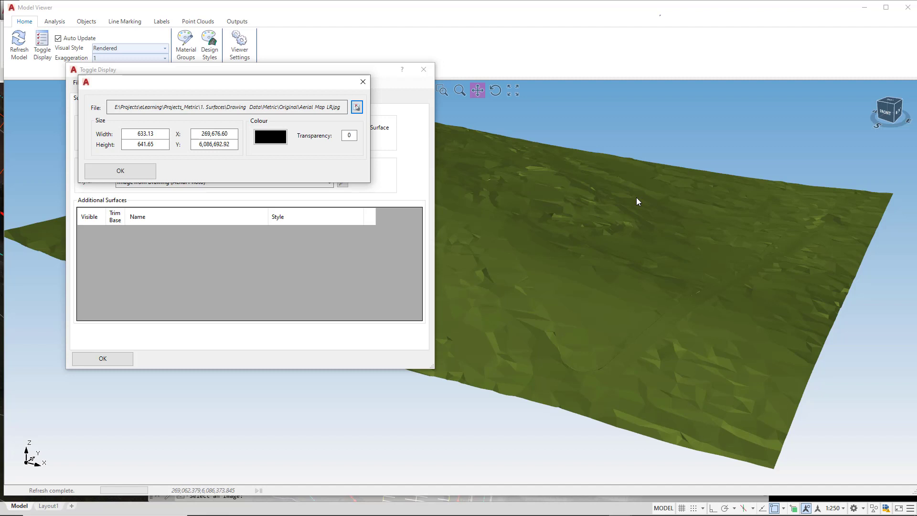
mouse_move(483, 188)
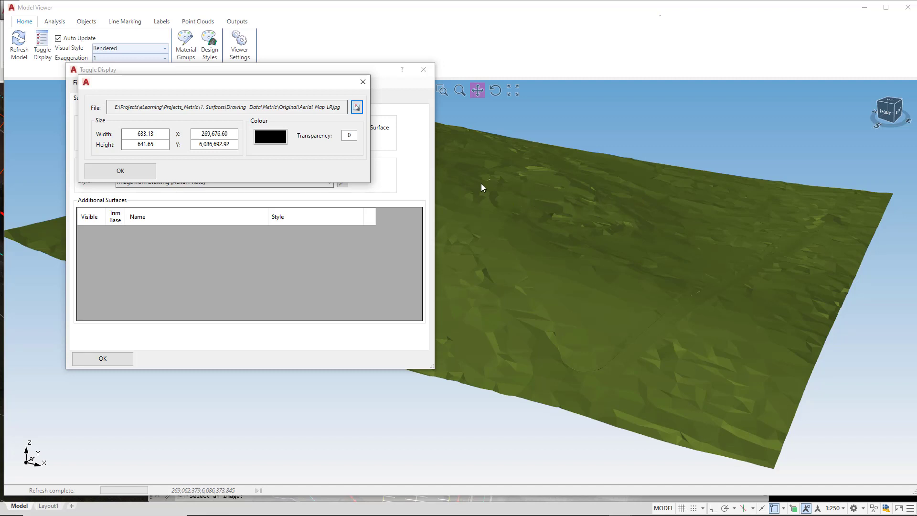
left_click(119, 170)
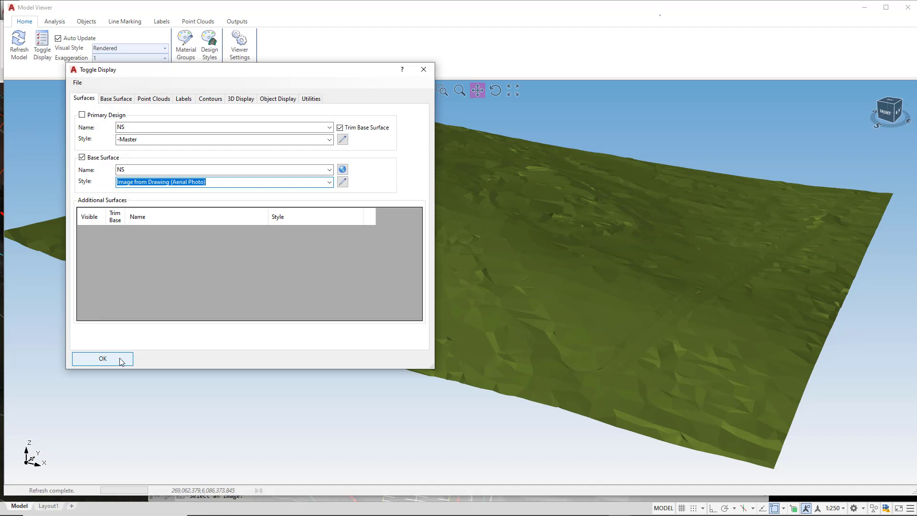
left_click(102, 359)
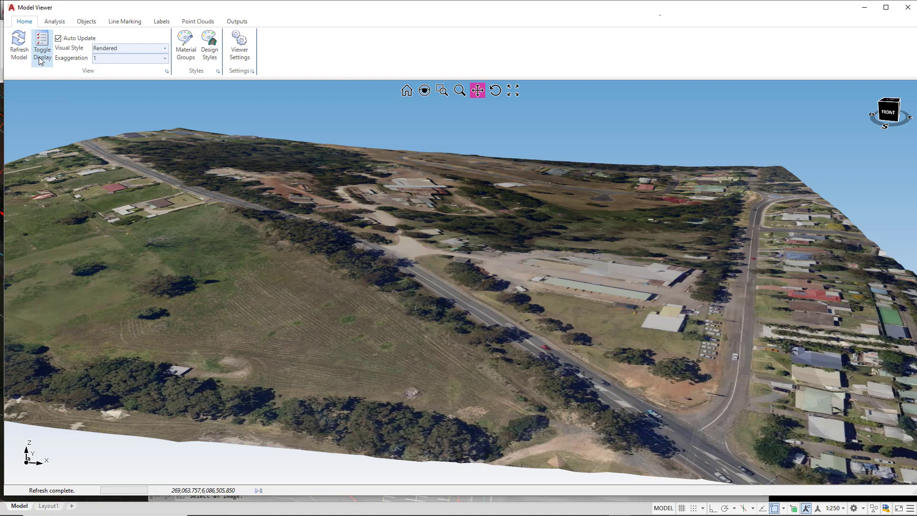
Reopen the surface display settings over the aerial-draped NS terrain
left_click(42, 47)
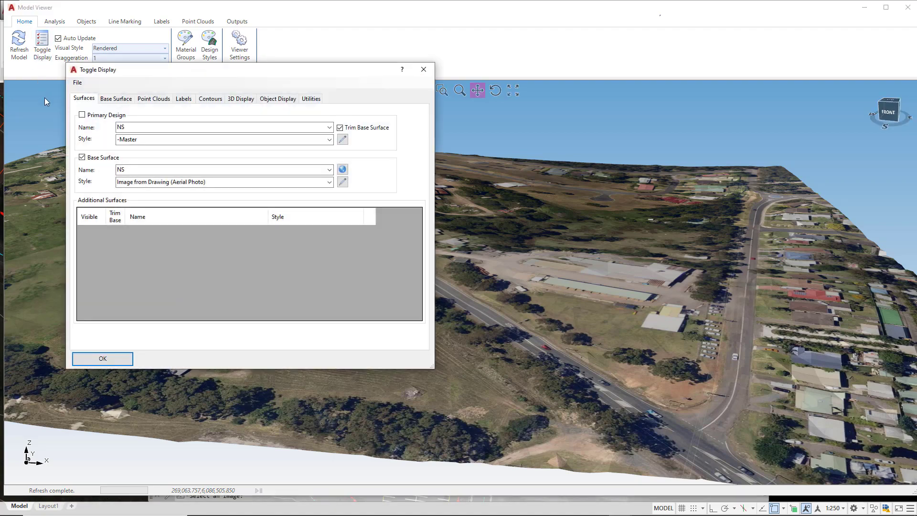
Enable contours for surface NS on the Contours tab and apply
left_click(209, 98)
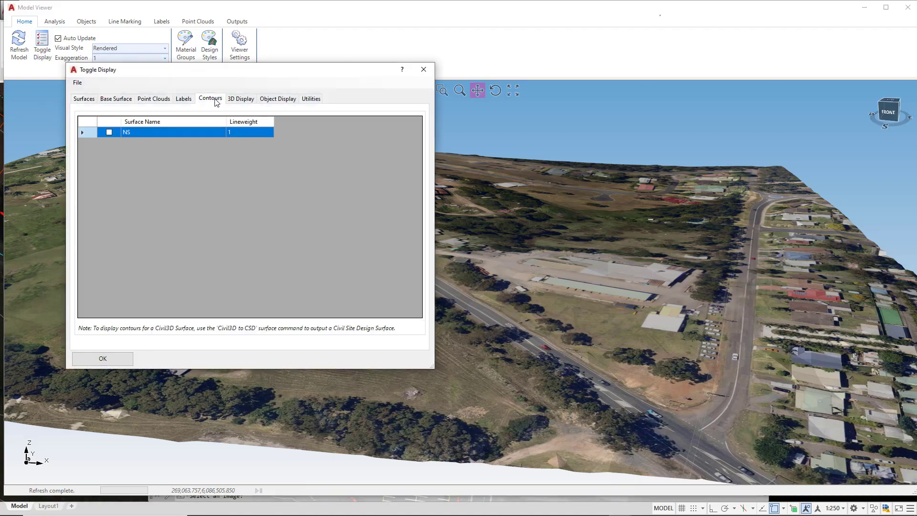
left_click(109, 132)
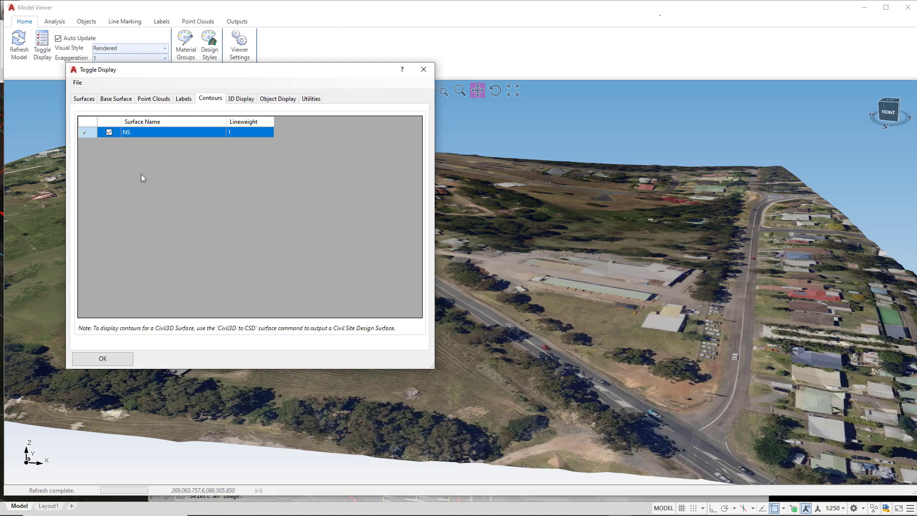
left_click(102, 359)
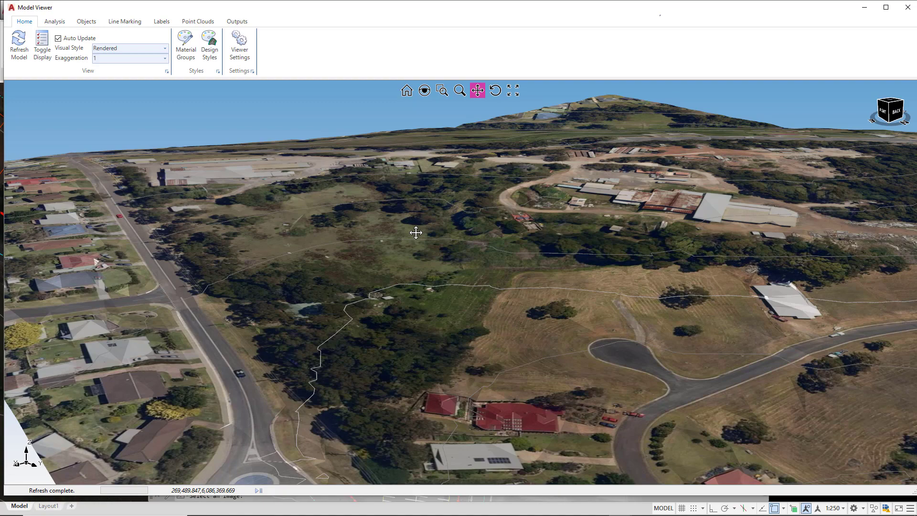
mouse_move(422, 232)
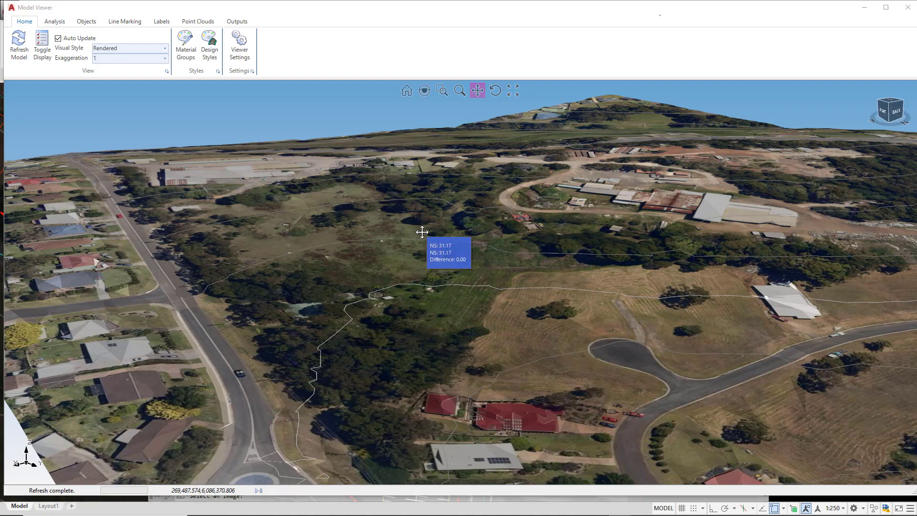
mouse_move(229, 167)
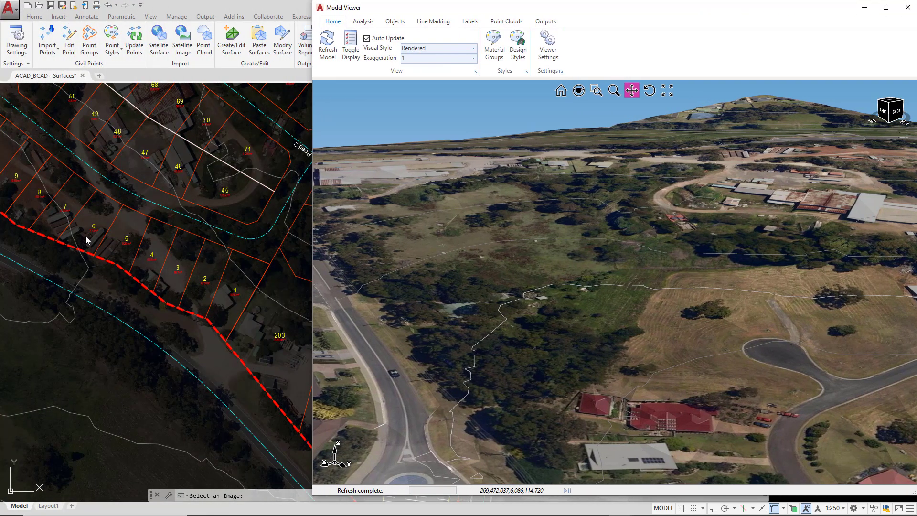
mouse_move(83, 277)
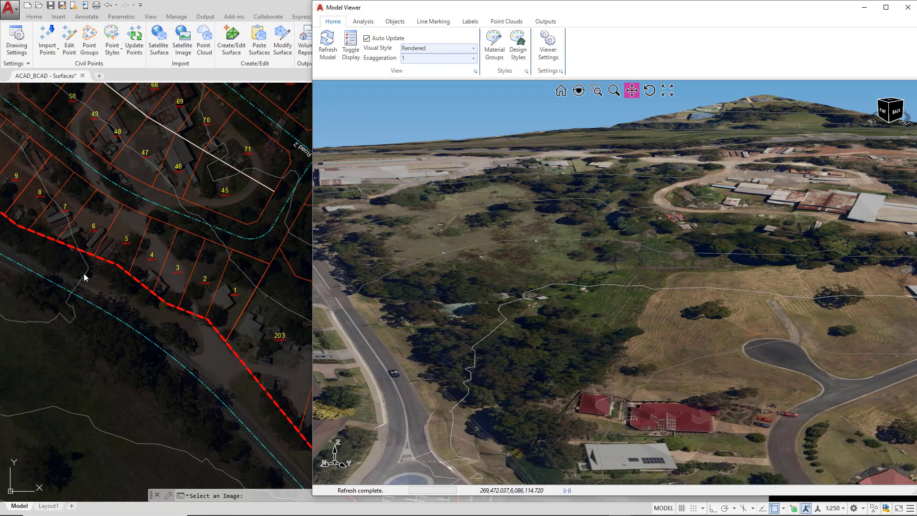